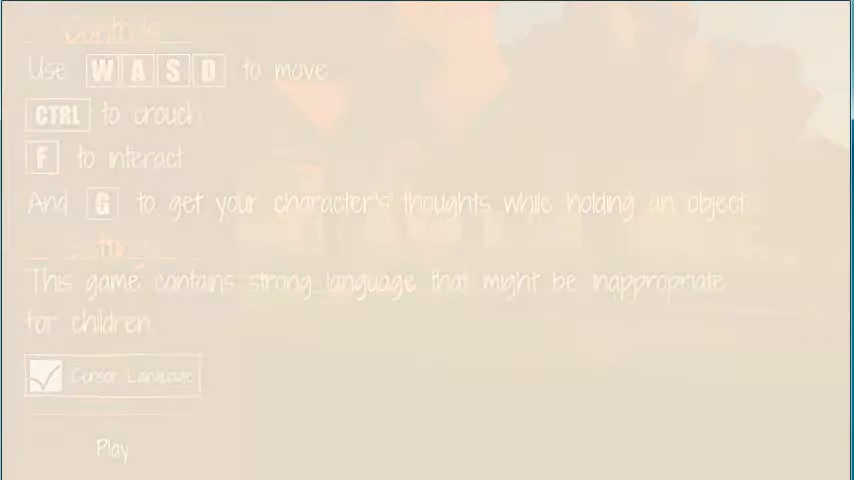
Start the game from the controls and strong-language warning screen via Play.
{"action": "left_click", "coordinate": [112, 446]}
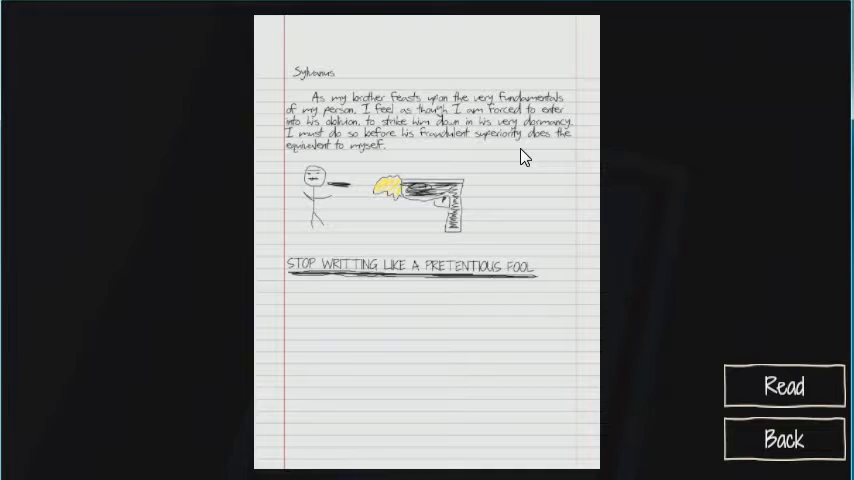
{"action": "mouse_move", "coordinate": [524, 228]}
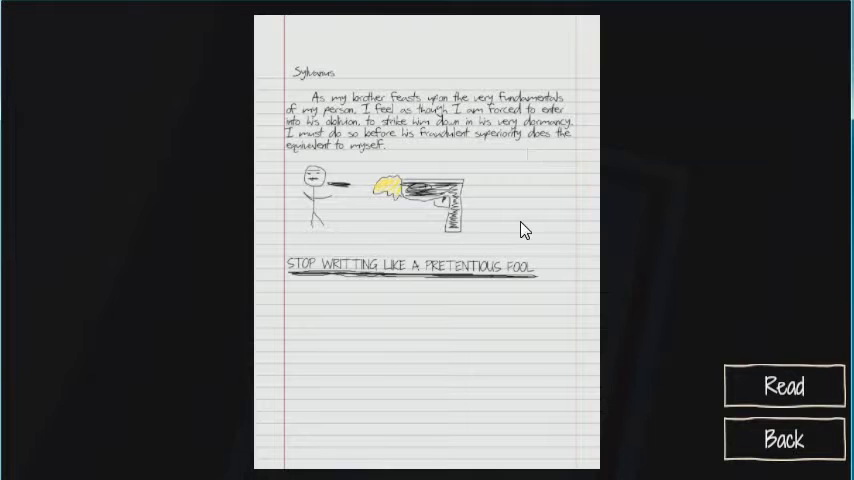
View the brother note's transcription with Read, then close it with Back to resume play.
{"action": "left_click", "coordinate": [784, 384]}
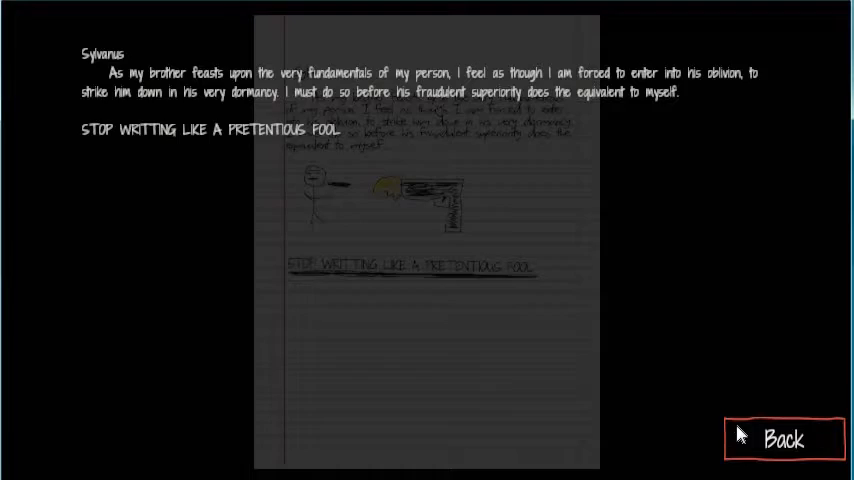
{"action": "left_click", "coordinate": [788, 438]}
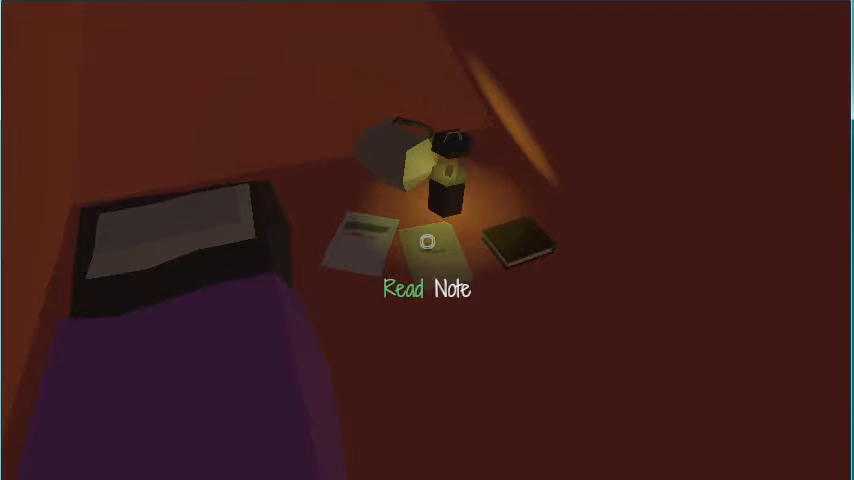
Read and close the pine-tree note, then pick up the second note and show its river-and-forest text.
{"action": "left_click", "coordinate": [428, 244]}
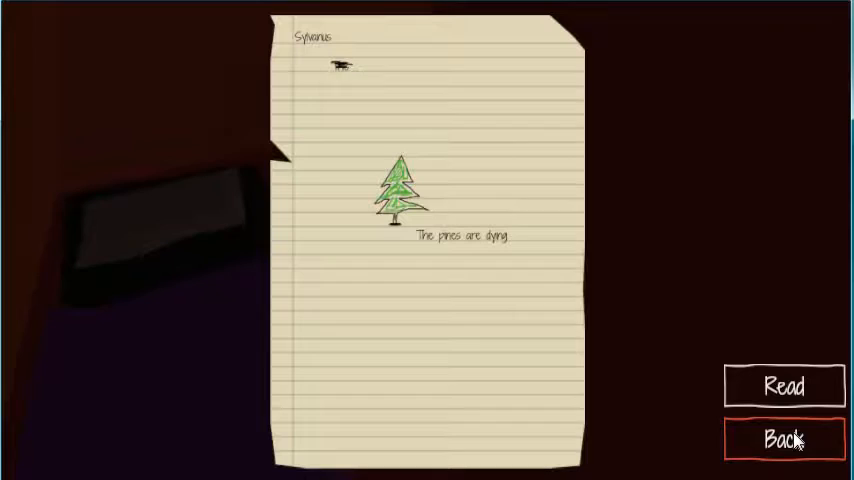
{"action": "left_click", "coordinate": [784, 438]}
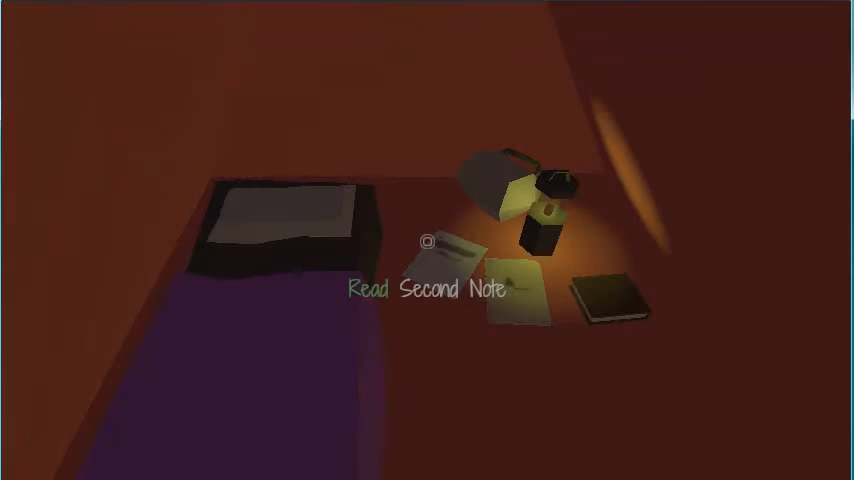
{"action": "left_click", "coordinate": [426, 290]}
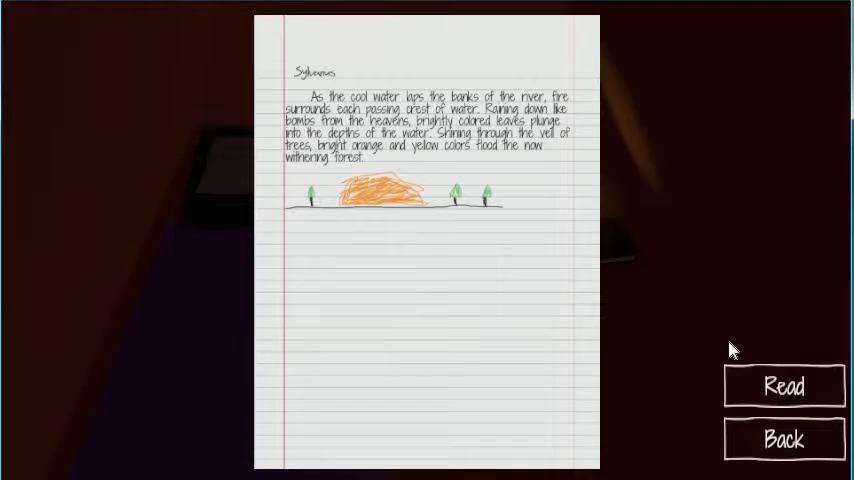
{"action": "left_click", "coordinate": [784, 386]}
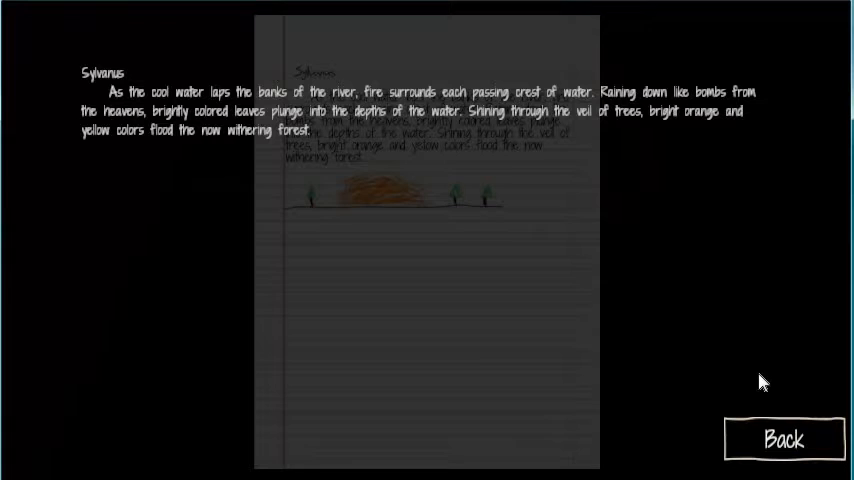
{"action": "left_click", "coordinate": [784, 438]}
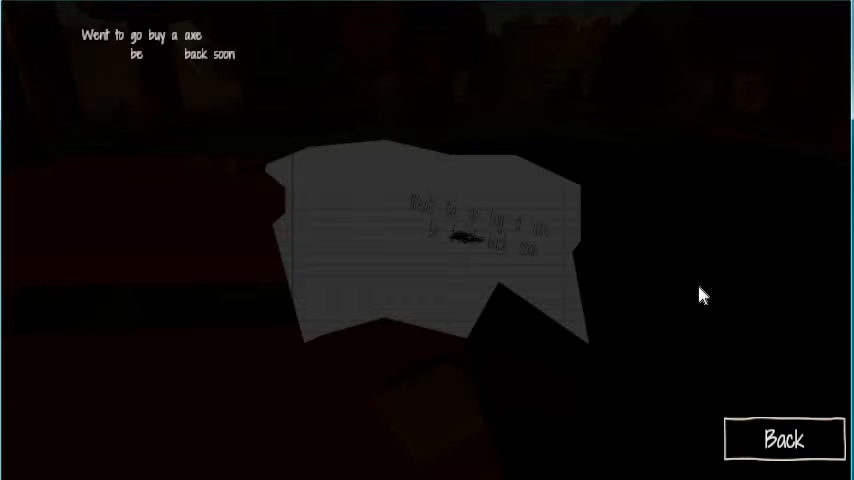
{"action": "mouse_move", "coordinate": [688, 324]}
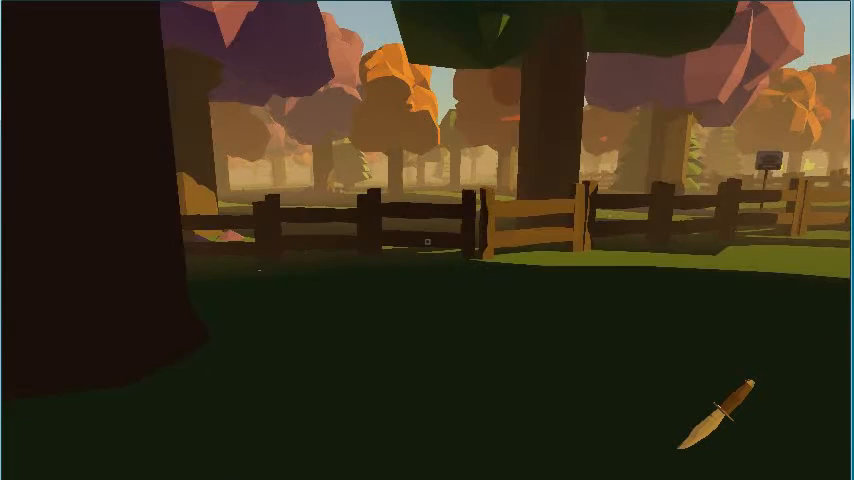
{"action": "mouse_move", "coordinate": [428, 240]}
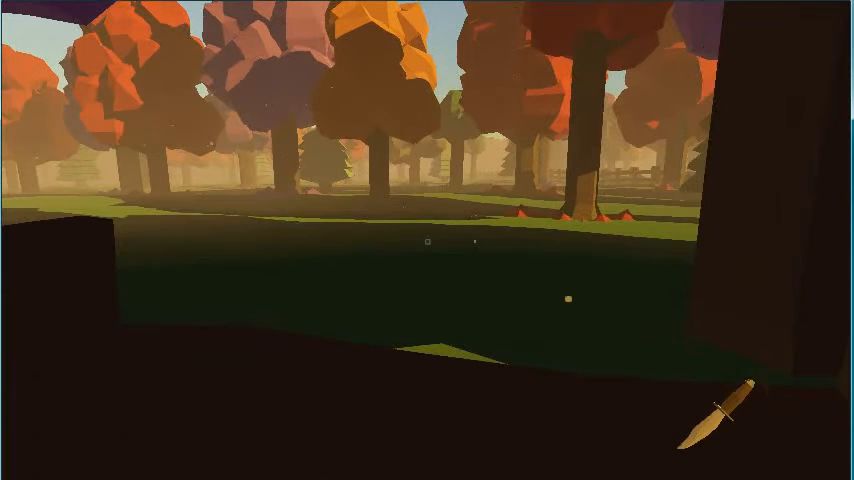